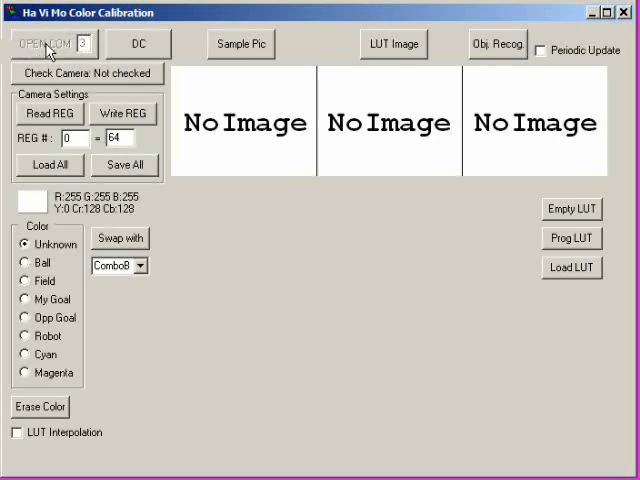
- Open the COM port and check the camera until it reports Camera Found
{"action": "left_click", "coordinate": [88, 72]}
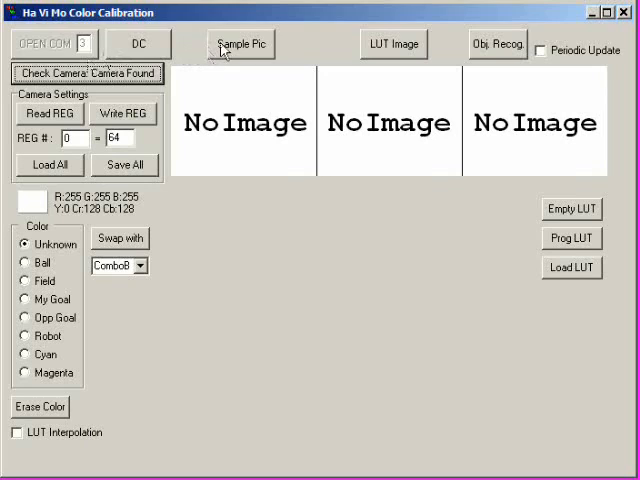
{"action": "left_click", "coordinate": [243, 44]}
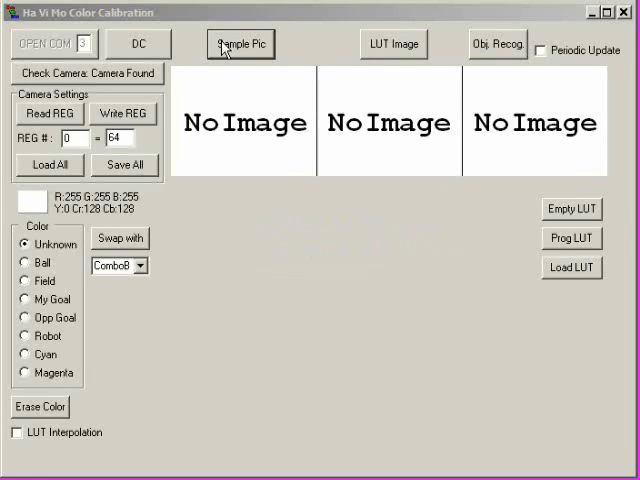
- Sample a camera picture and assign the orange ball's colour points to Ball
{"action": "left_click", "coordinate": [239, 44]}
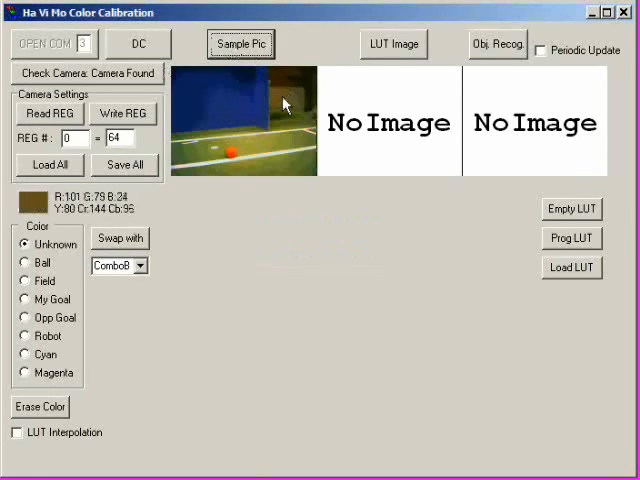
{"action": "left_click", "coordinate": [392, 44]}
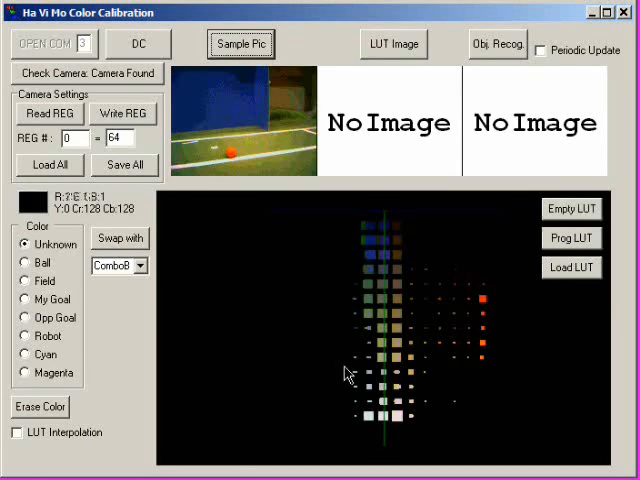
{"action": "left_click", "coordinate": [392, 44]}
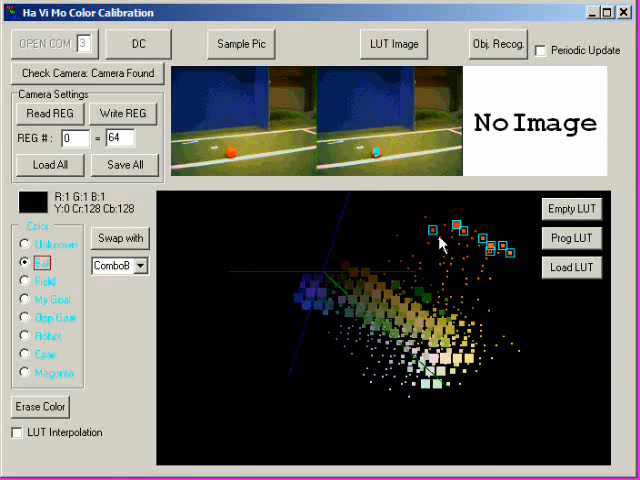
- Enable LUT Interpolation, add more reddish points to Ball, and upload the LUT
{"action": "left_click", "coordinate": [15, 432]}
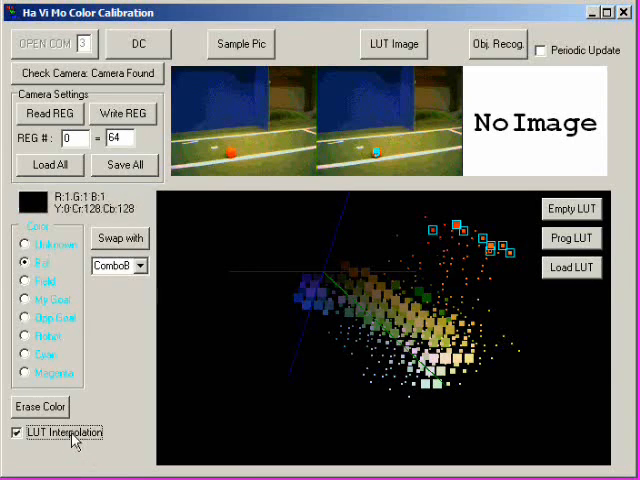
{"action": "left_click", "coordinate": [440, 243]}
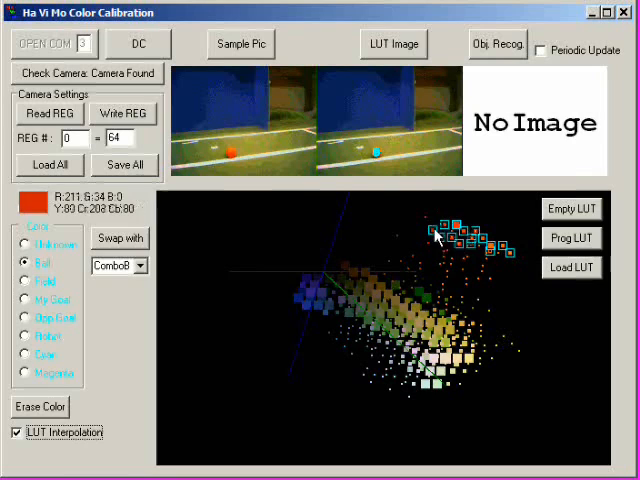
{"action": "left_click", "coordinate": [485, 275]}
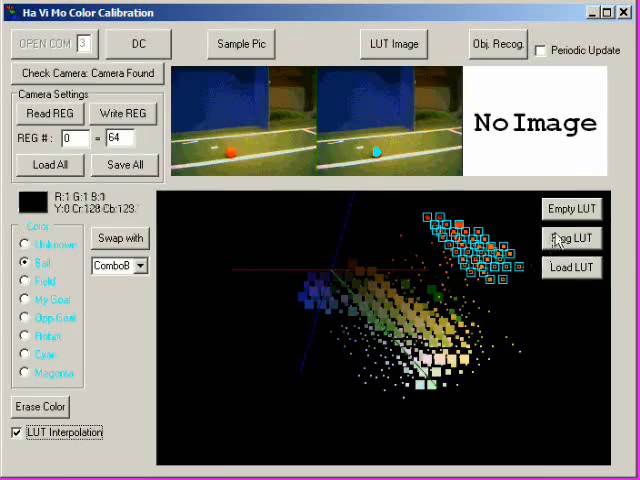
{"action": "left_click", "coordinate": [571, 238]}
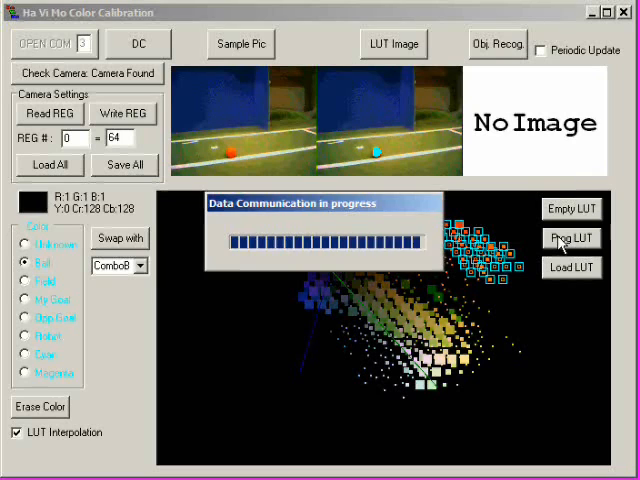
- Run Obj. Recog. on the sample image and toggle Periodic Update on and off
{"action": "left_click", "coordinate": [571, 238]}
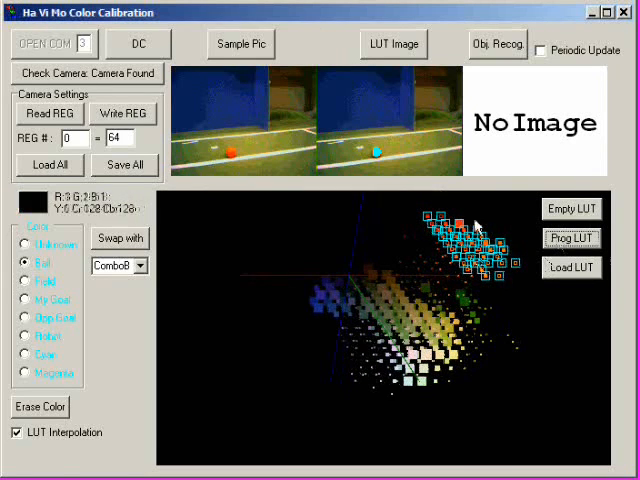
{"action": "left_click", "coordinate": [497, 44]}
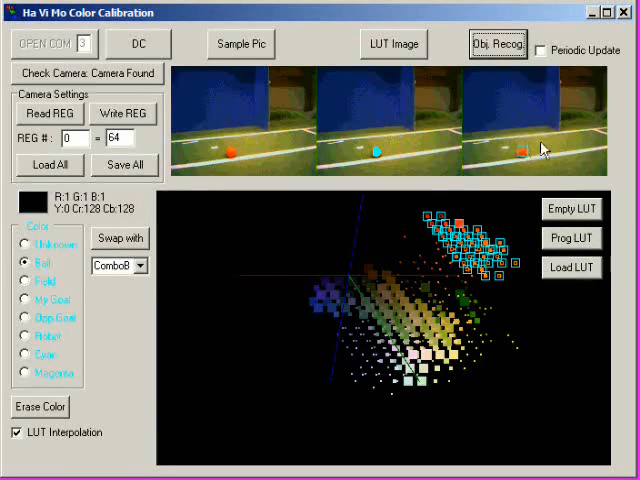
{"action": "mouse_move", "coordinate": [539, 177]}
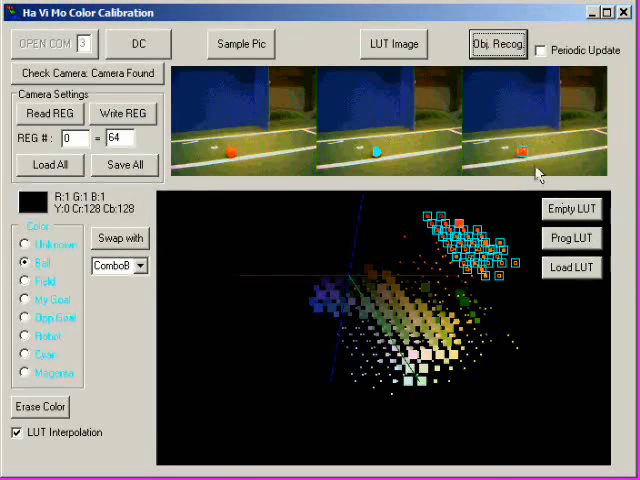
{"action": "left_click", "coordinate": [541, 50]}
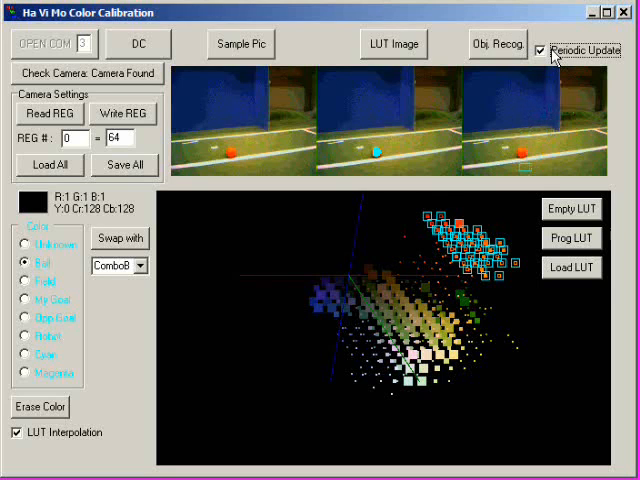
{"action": "left_click", "coordinate": [538, 49]}
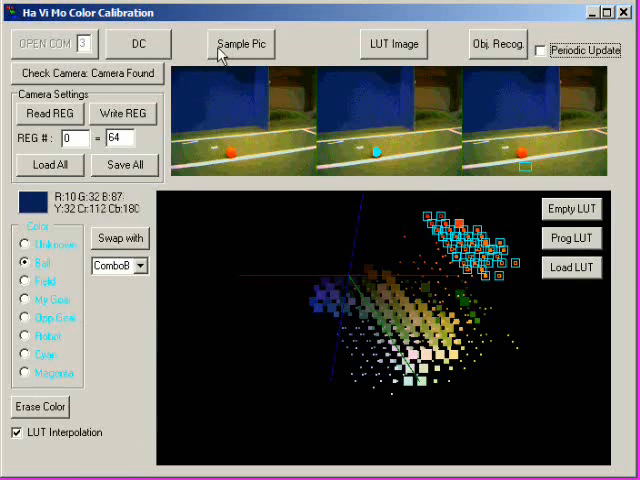
- Sample a new picture and assign the blue goal's colours to Opp Goal
{"action": "left_click", "coordinate": [240, 43]}
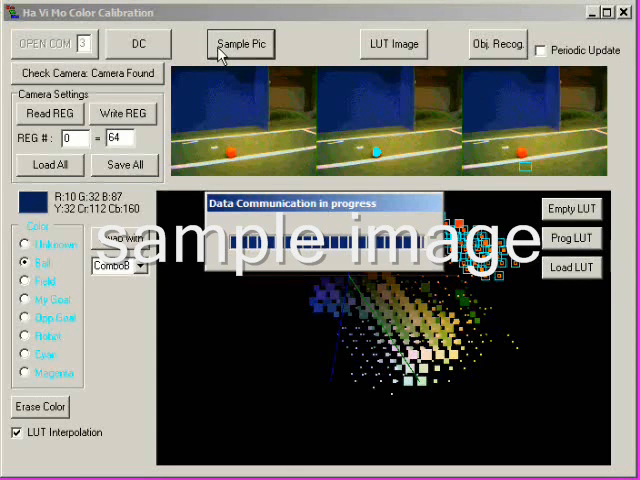
{"action": "left_click", "coordinate": [497, 44]}
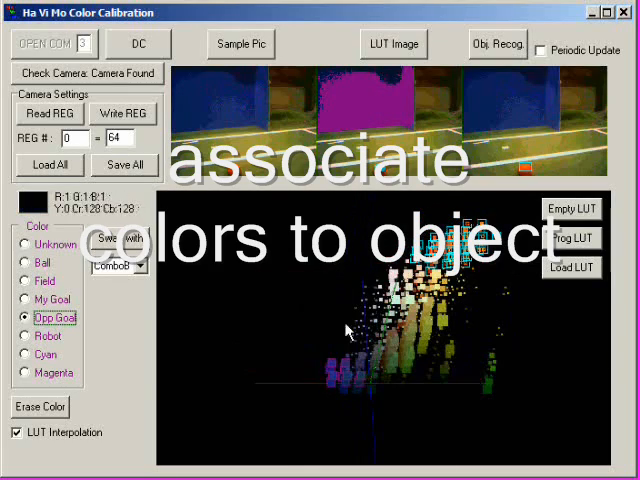
- Upload the goal LUT, run Obj. Recog., and enable Periodic Update
{"action": "left_click", "coordinate": [571, 239]}
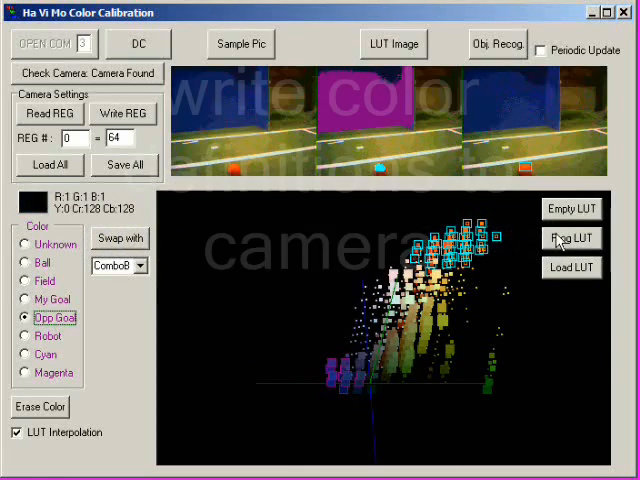
{"action": "left_click", "coordinate": [571, 238]}
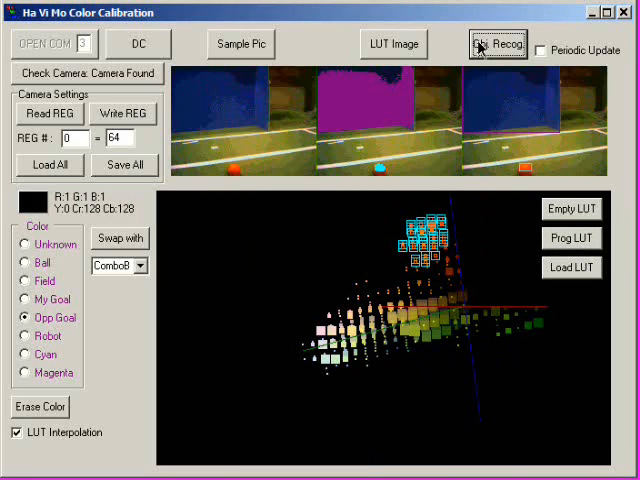
{"action": "left_click", "coordinate": [541, 49]}
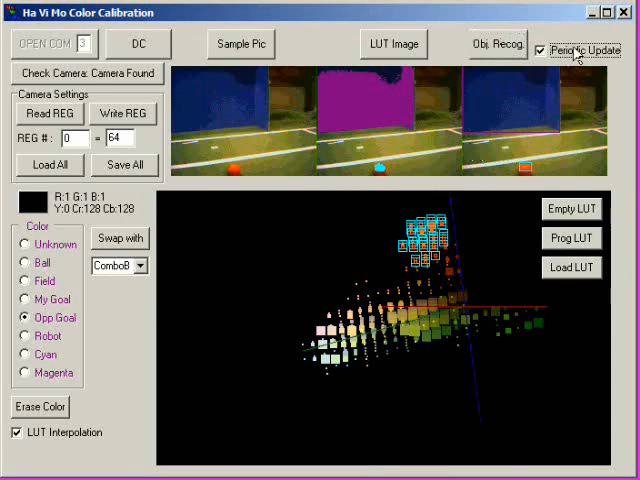